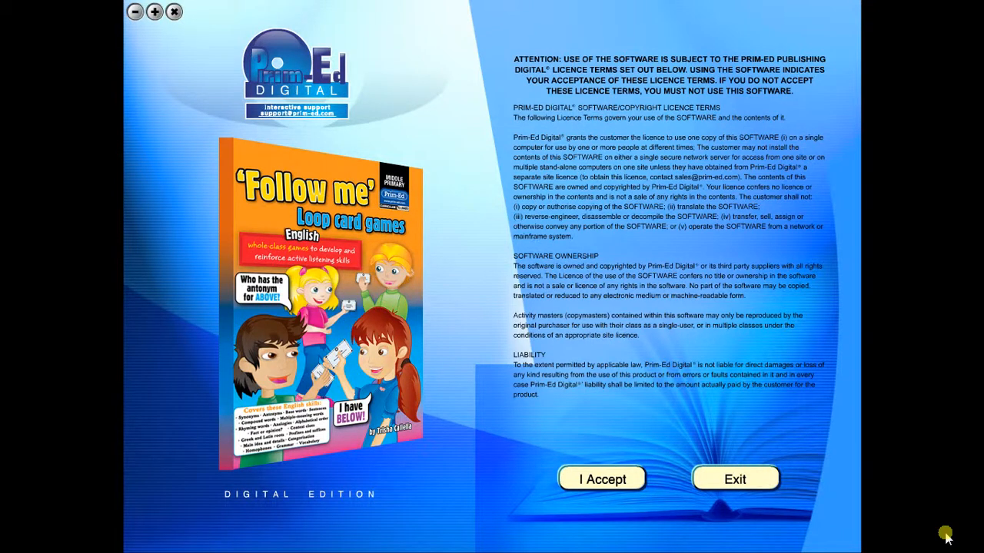
{"action": "mouse_move", "coordinate": [223, 80]}
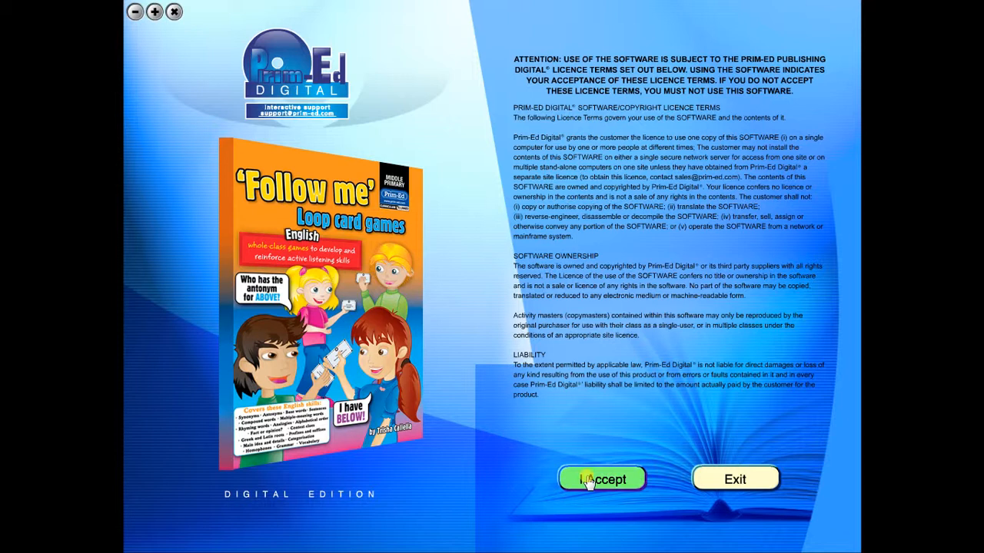
Accept the licence, browse page 28 and back to 26, then start a page-number jump
{"action": "left_click", "coordinate": [603, 480]}
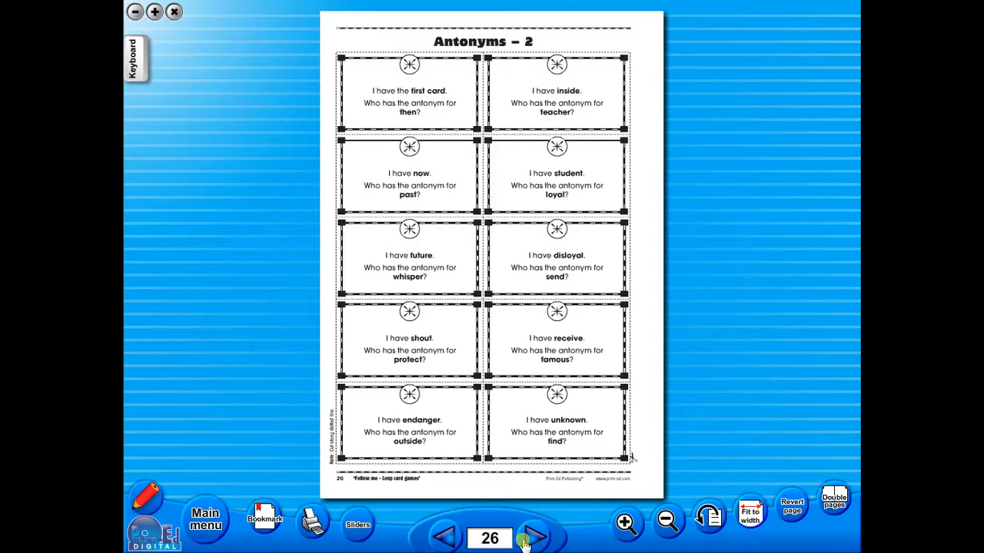
{"action": "left_click", "coordinate": [535, 538]}
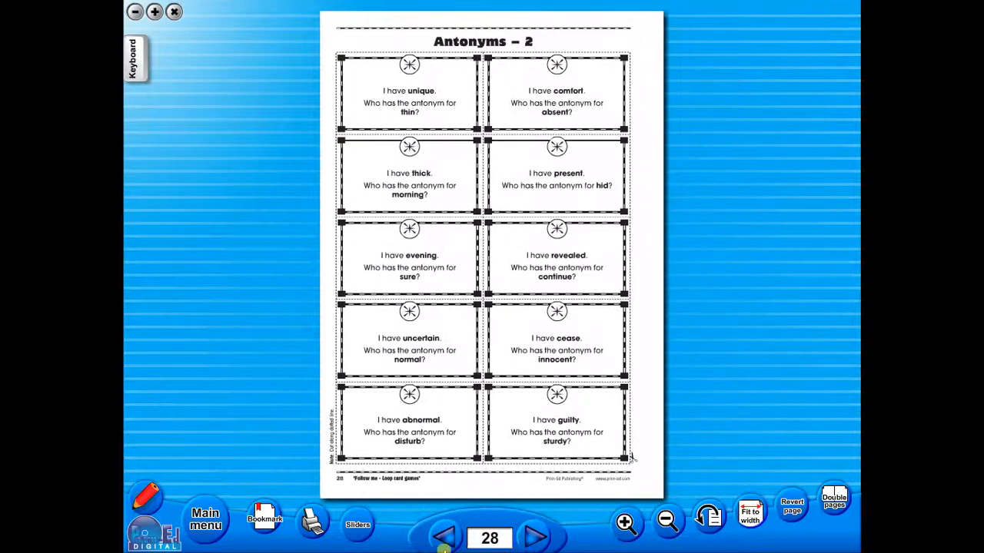
{"action": "left_click", "coordinate": [444, 536]}
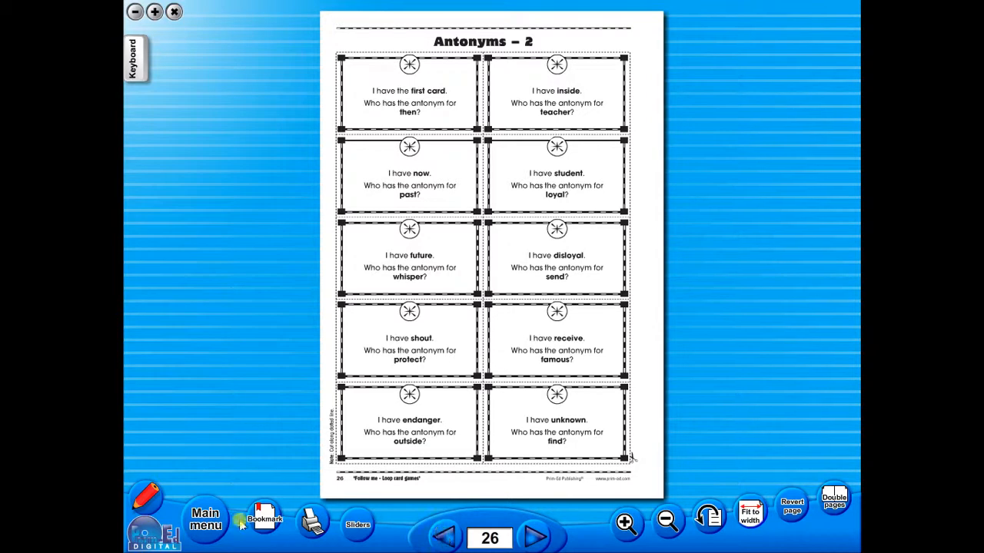
{"action": "left_click", "coordinate": [206, 520]}
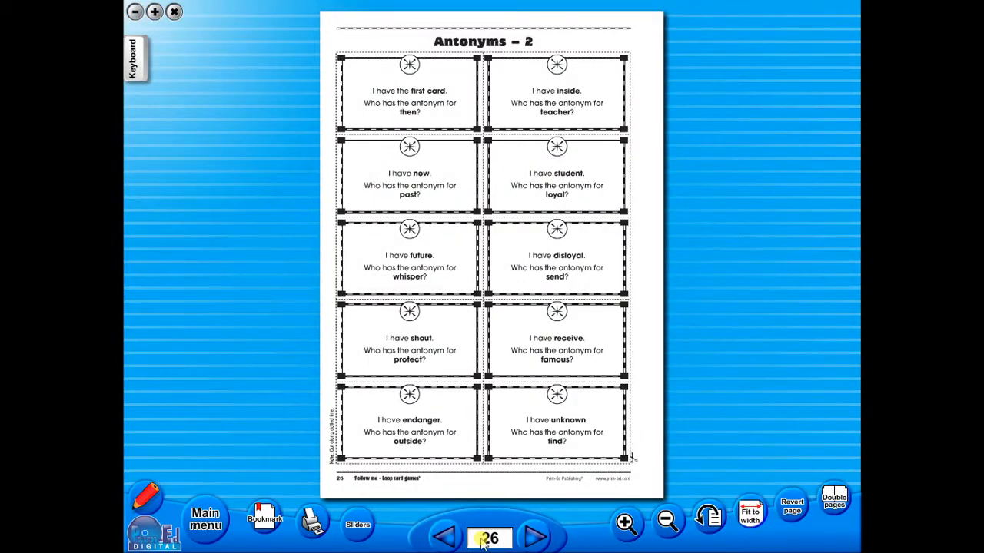
{"action": "mouse_move", "coordinate": [705, 341]}
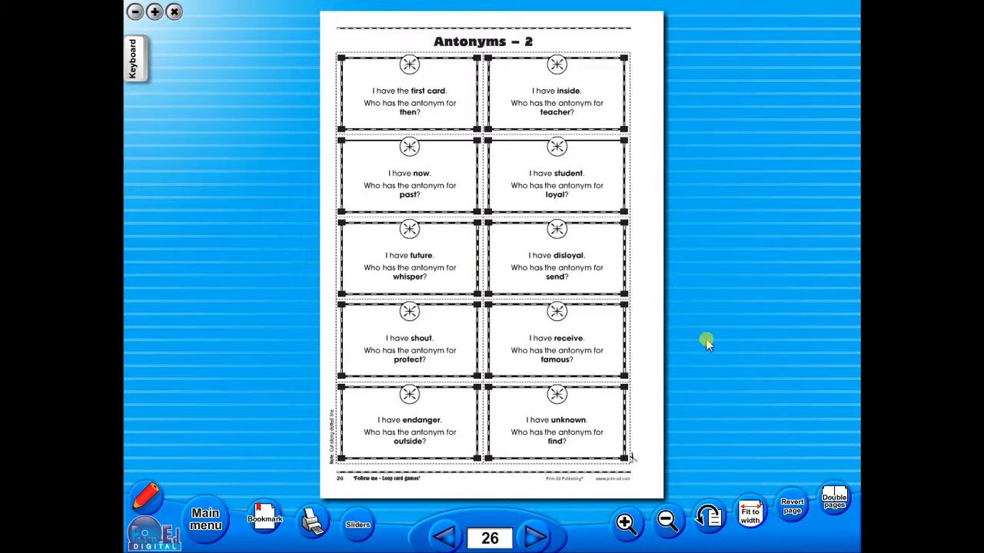
{"action": "mouse_move", "coordinate": [710, 337]}
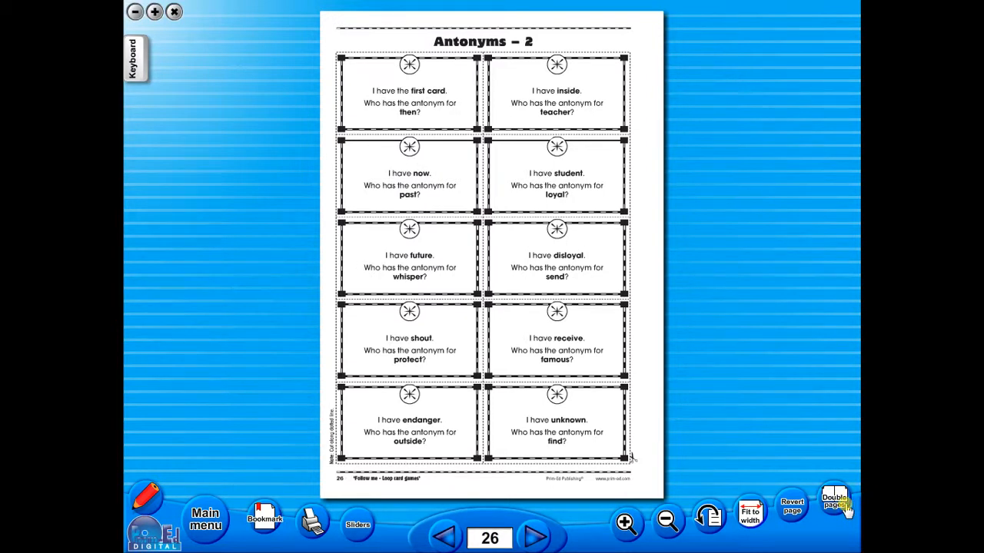
{"action": "left_click", "coordinate": [836, 501]}
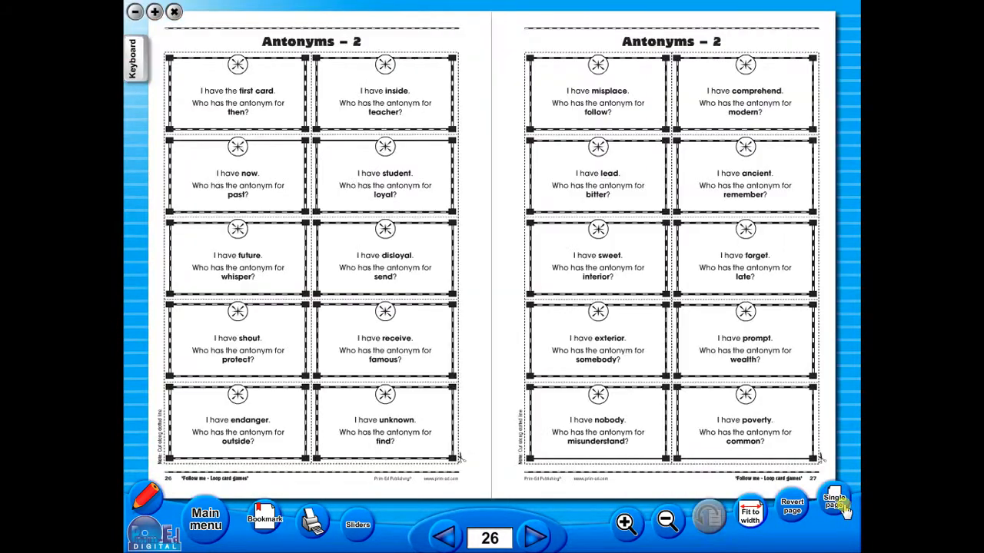
{"action": "left_click", "coordinate": [444, 536]}
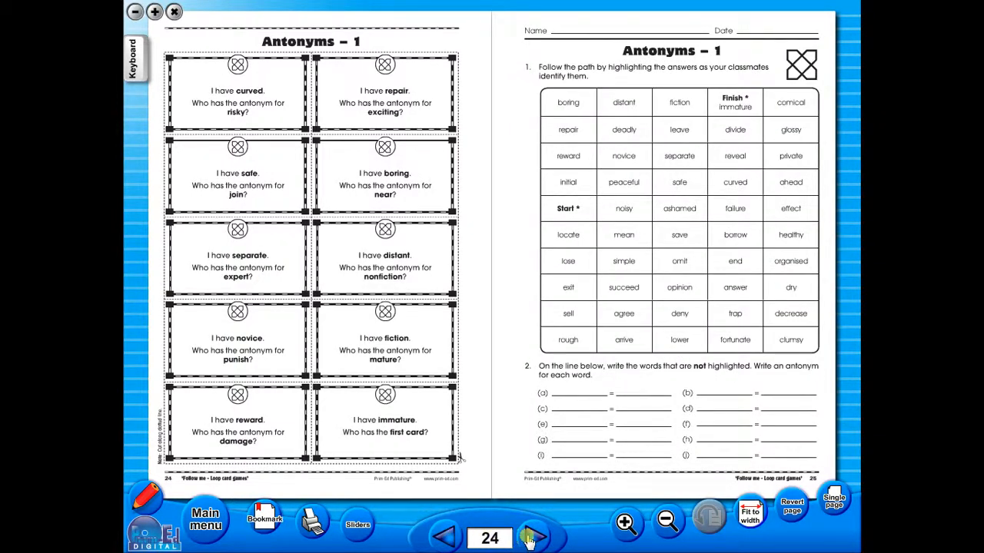
{"action": "left_click", "coordinate": [532, 537]}
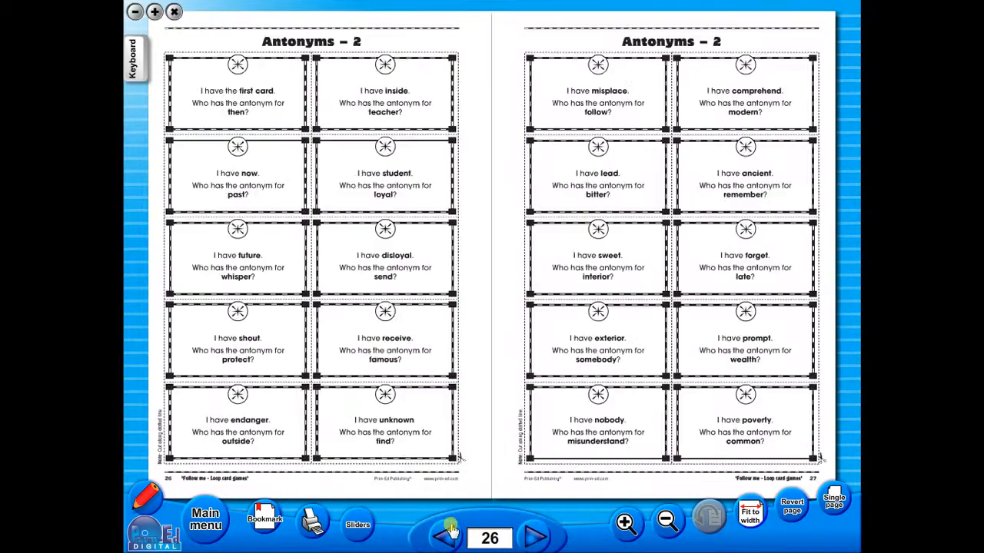
{"action": "left_click", "coordinate": [833, 504]}
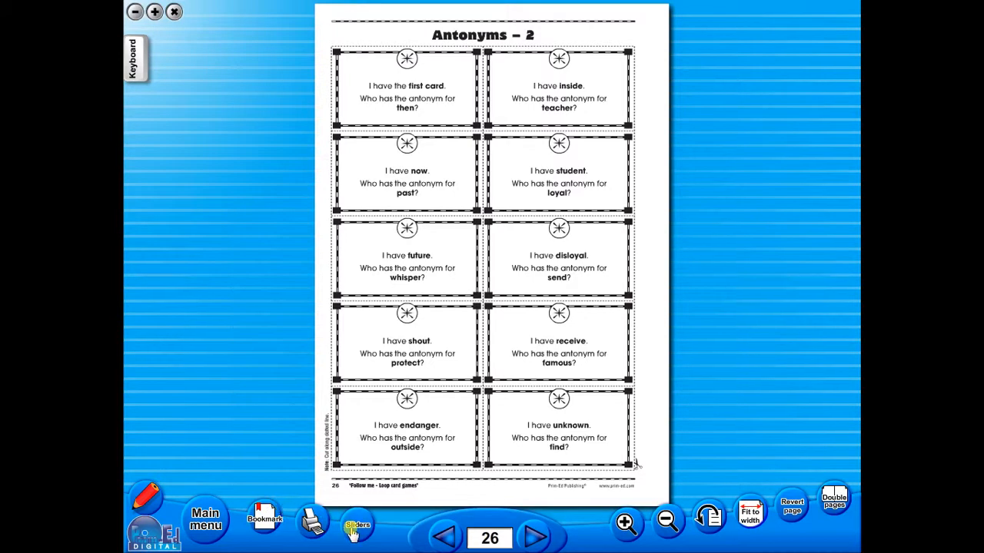
Mask page 26 with screen shades, then bring up the bookmarks list for page 26
{"action": "left_click", "coordinate": [357, 526]}
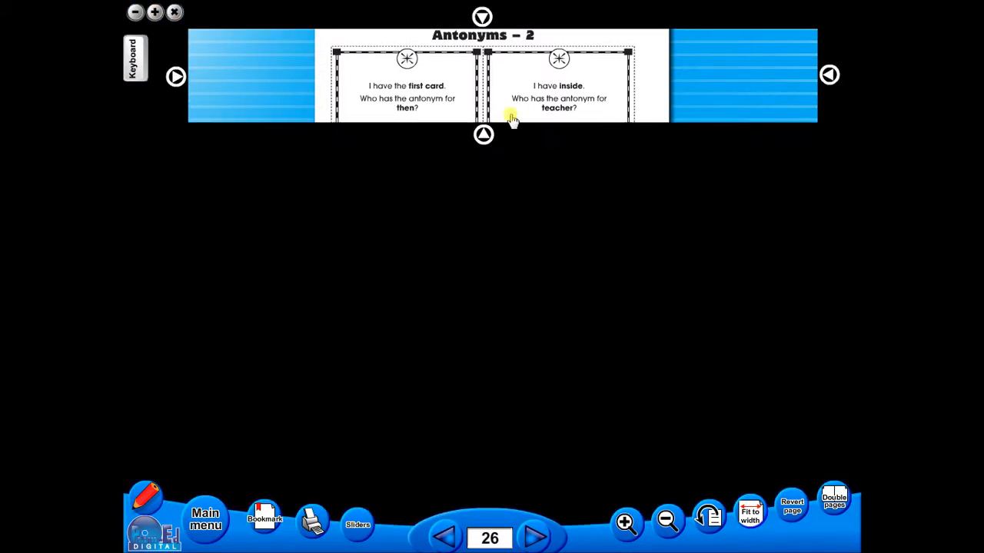
{"action": "mouse_move", "coordinate": [791, 184]}
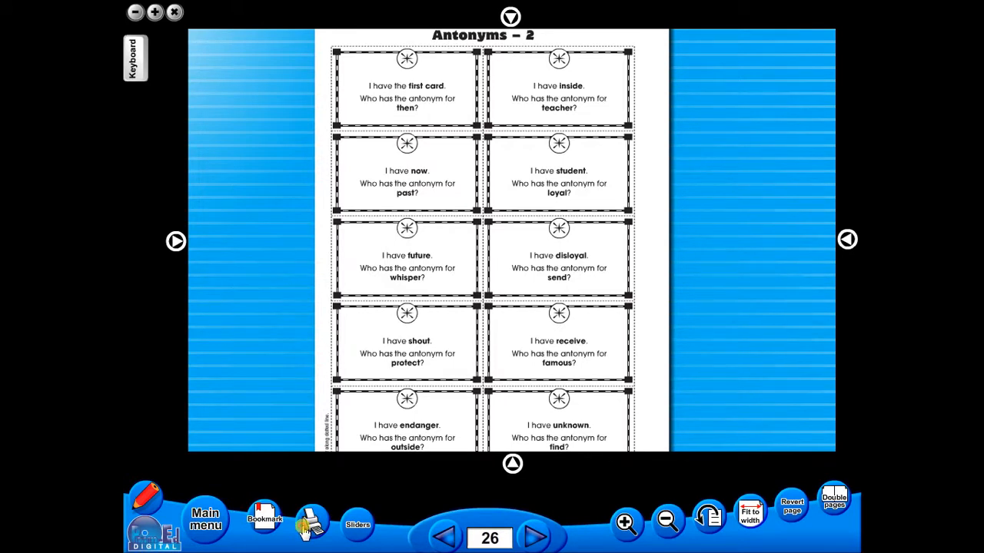
{"action": "left_click", "coordinate": [310, 521]}
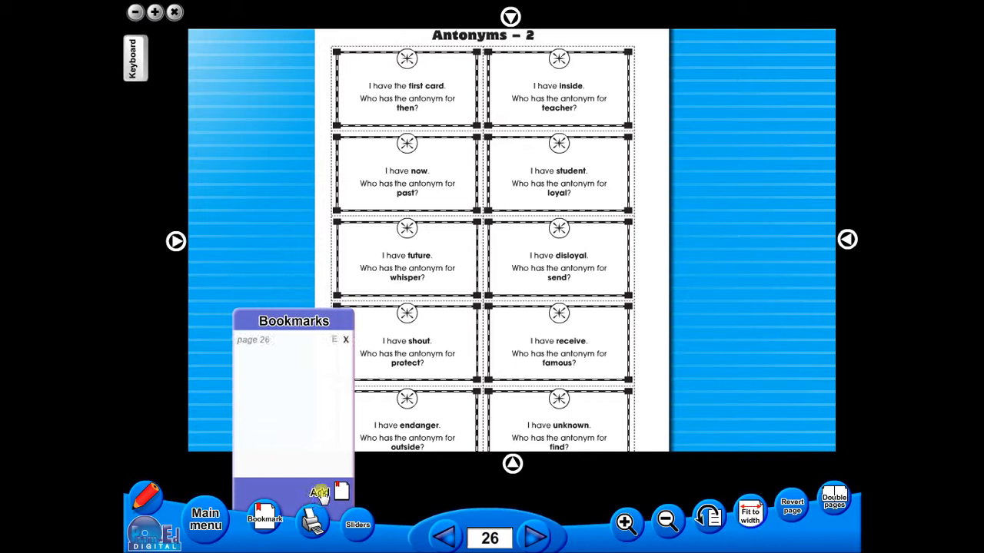
Return to the plain unmasked page 26 and show the drawing and annotation toolbar
{"action": "left_click", "coordinate": [346, 340]}
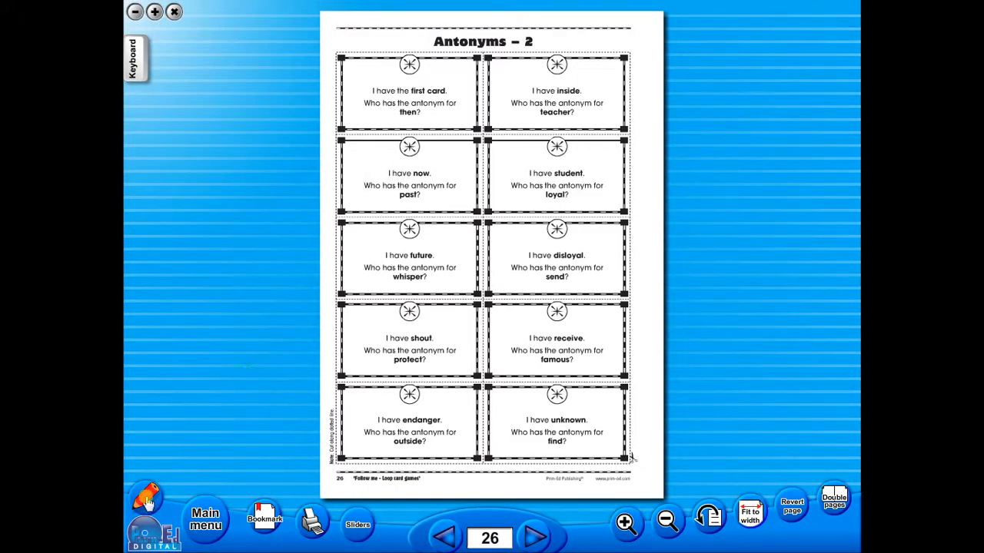
{"action": "left_click", "coordinate": [146, 495]}
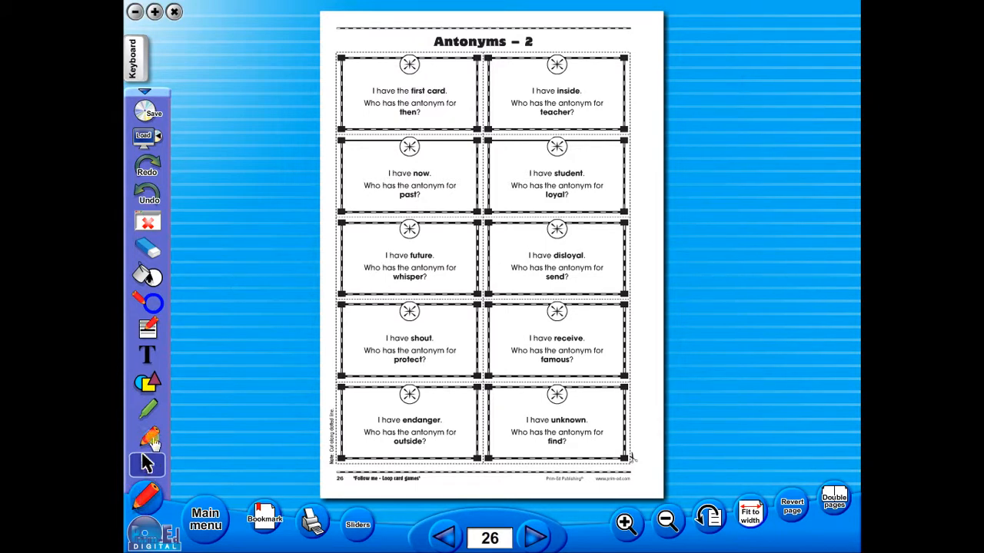
Highlight 'first card' and 'past' in red, then switch to the thin red pen
{"action": "left_click", "coordinate": [147, 305]}
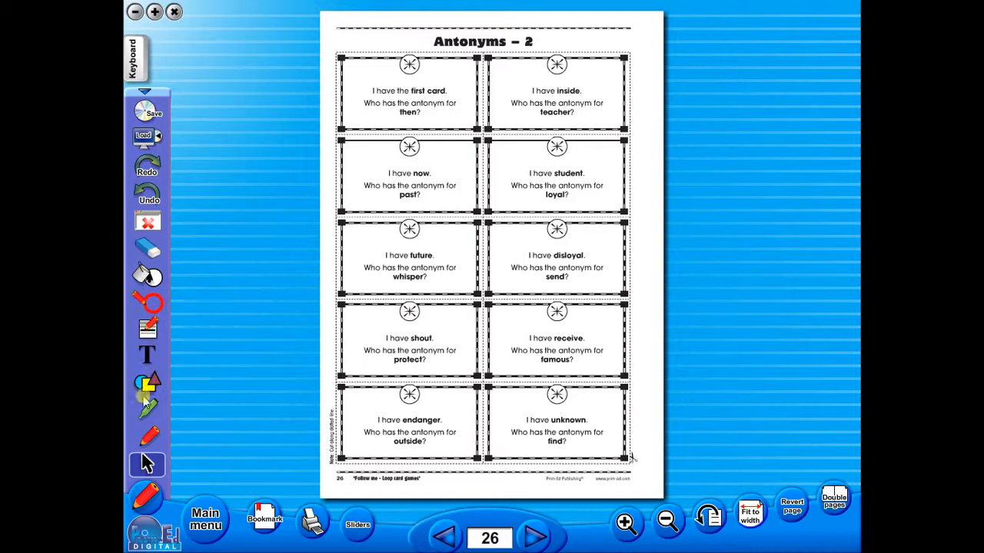
{"action": "left_click", "coordinate": [147, 382]}
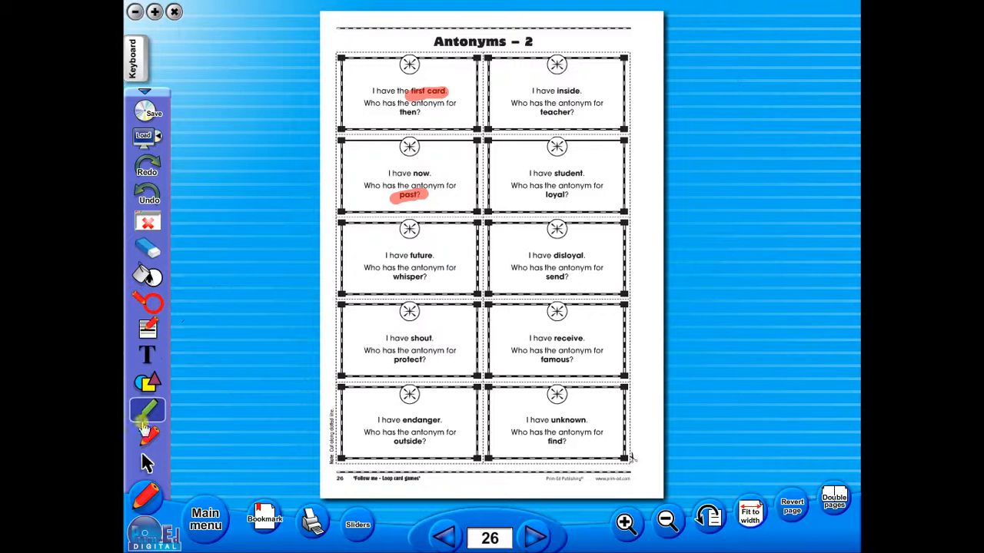
{"action": "left_click", "coordinate": [147, 329]}
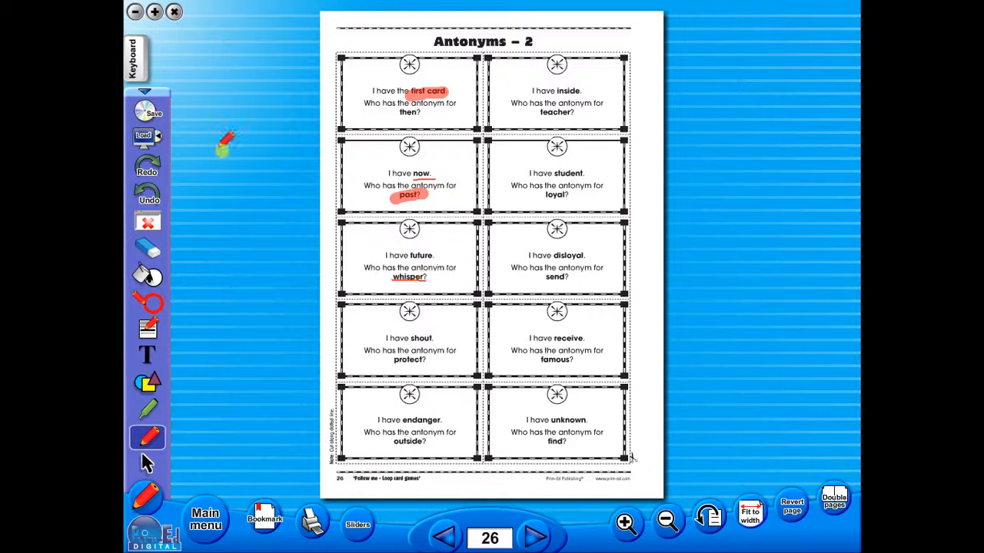
Underline 'whisper' in red and remove the accidental long red line down the page
{"action": "left_click_drag", "start_coordinate": [377, 227], "coordinate": [438, 403]}
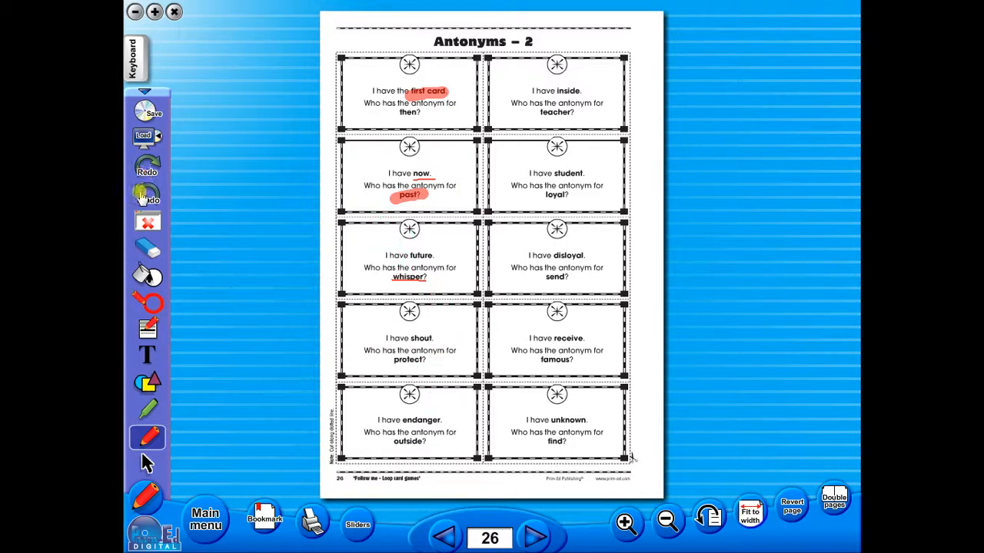
{"action": "left_click_drag", "start_coordinate": [377, 228], "coordinate": [433, 400]}
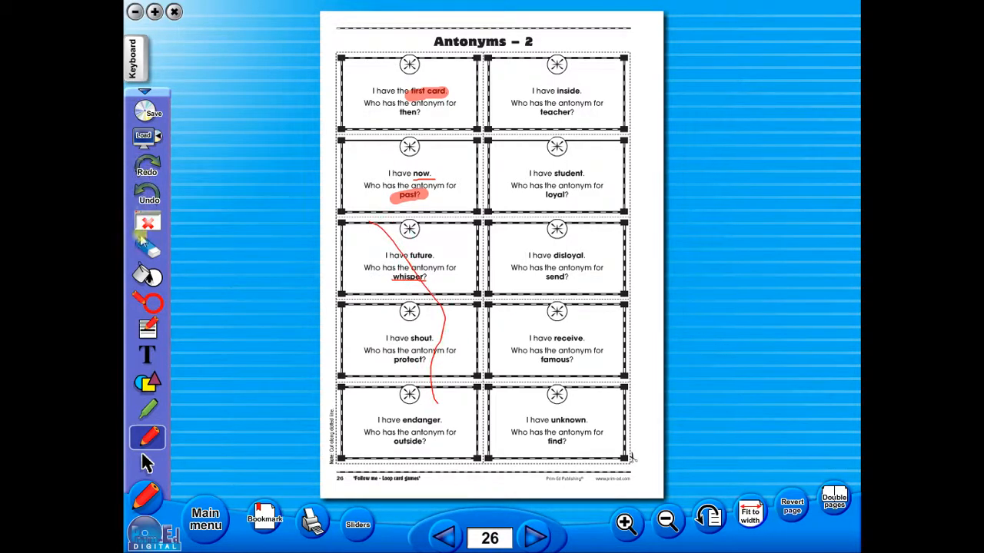
{"action": "left_click", "coordinate": [148, 248]}
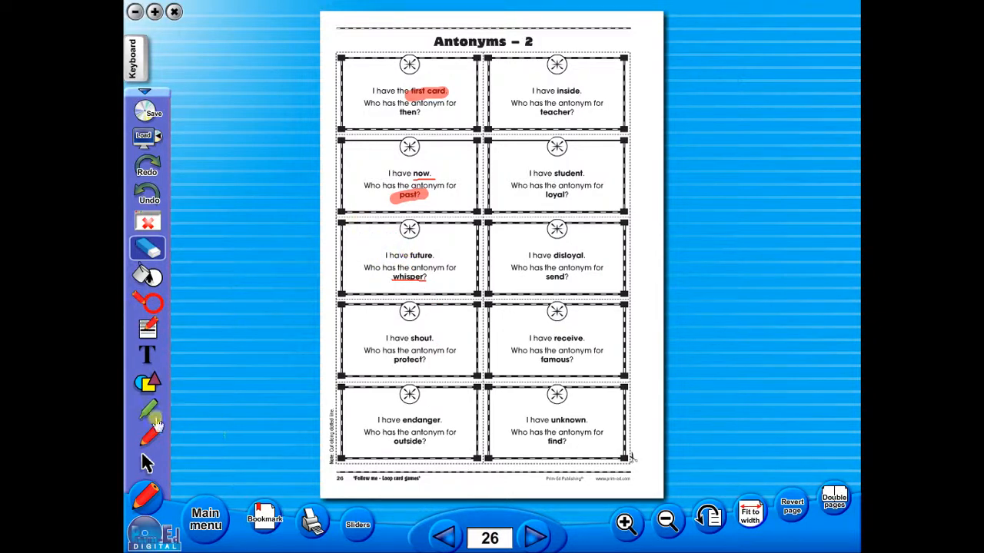
Add a text box reading 'Additional Text' on page 26 and bring up the save prompt
{"action": "left_click", "coordinate": [146, 353]}
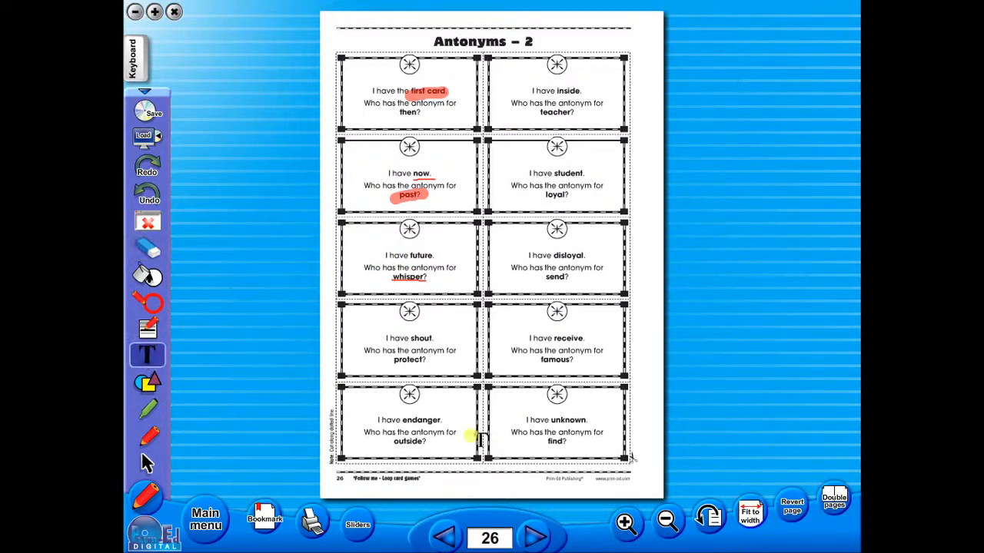
{"action": "mouse_move", "coordinate": [280, 215]}
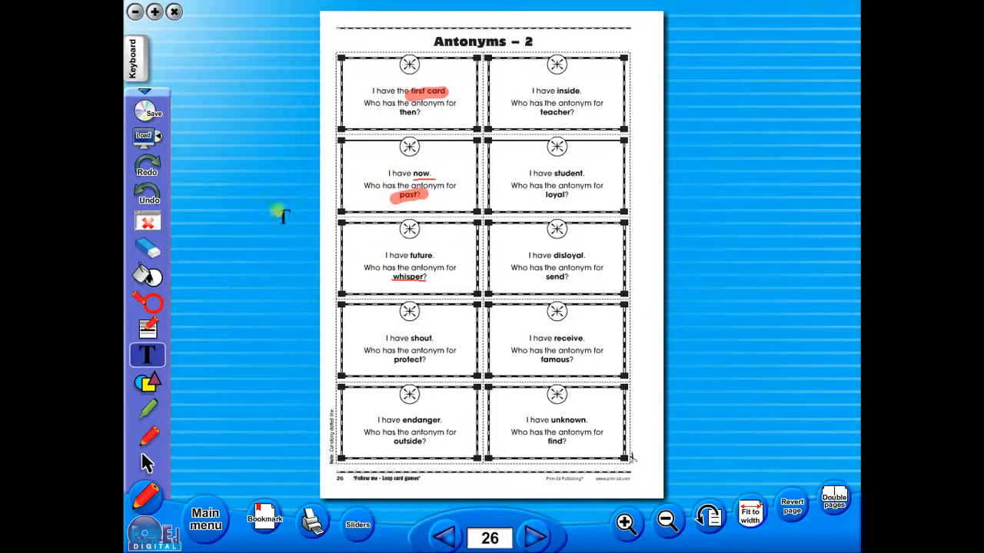
{"action": "left_click", "coordinate": [148, 354]}
{"action": "type", "text": "Additional"}
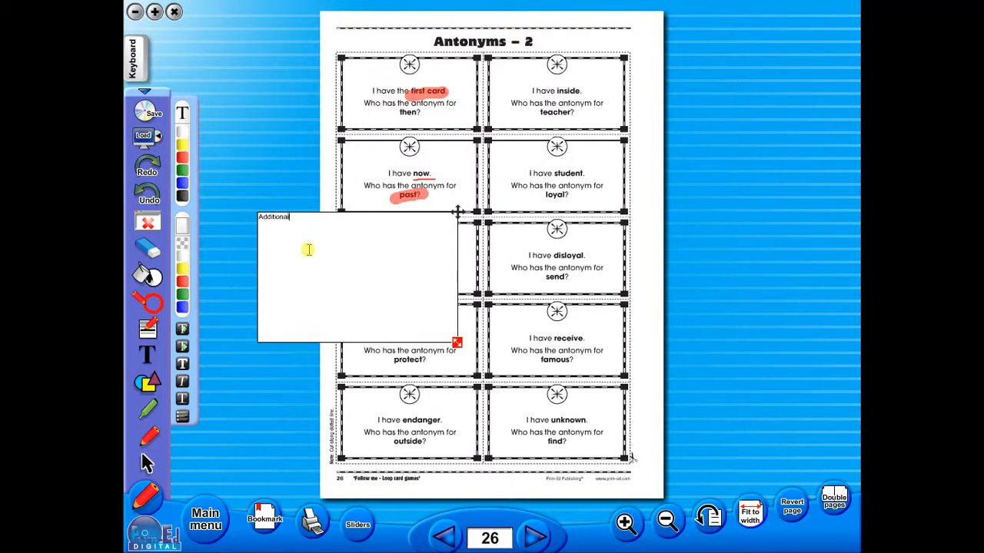
{"action": "type", "text": "Text"}
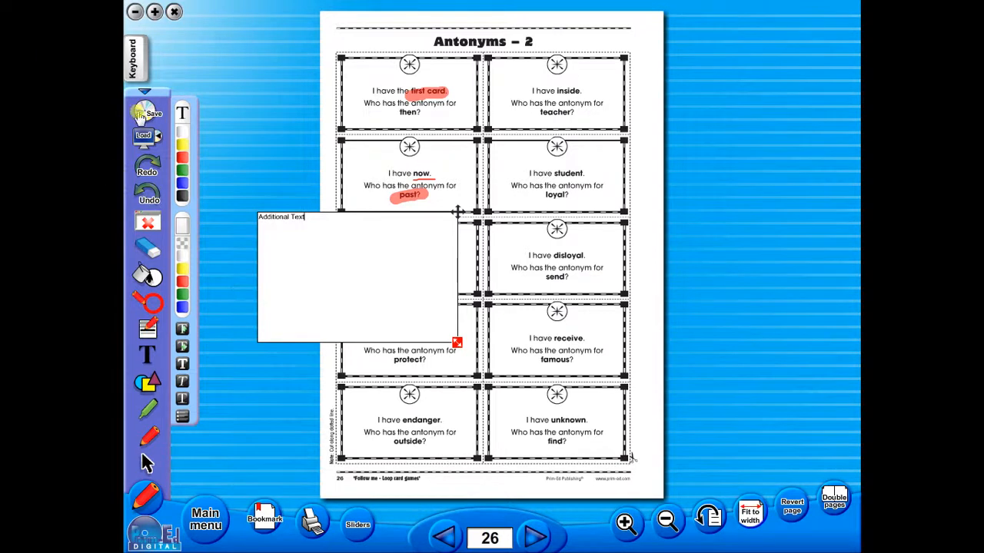
{"action": "left_click", "coordinate": [147, 114]}
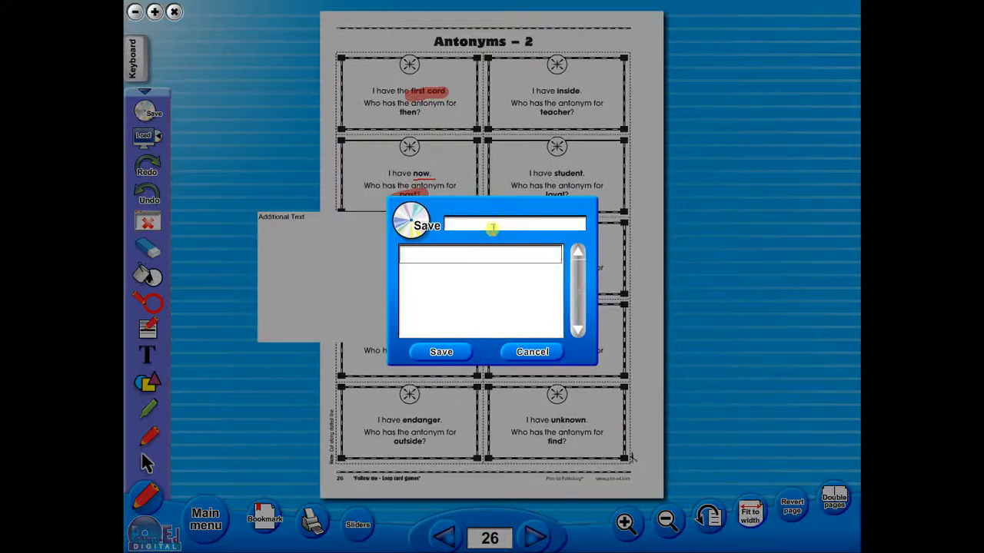
Save the annotated worksheet under the name 'work' and return to the contents menu
{"action": "type", "text": "work"}
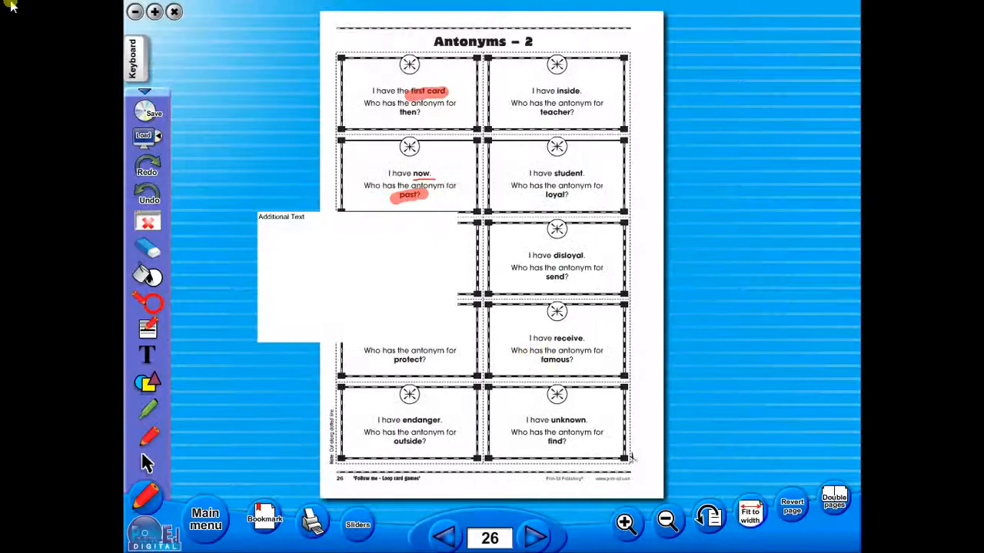
{"action": "left_click", "coordinate": [133, 58]}
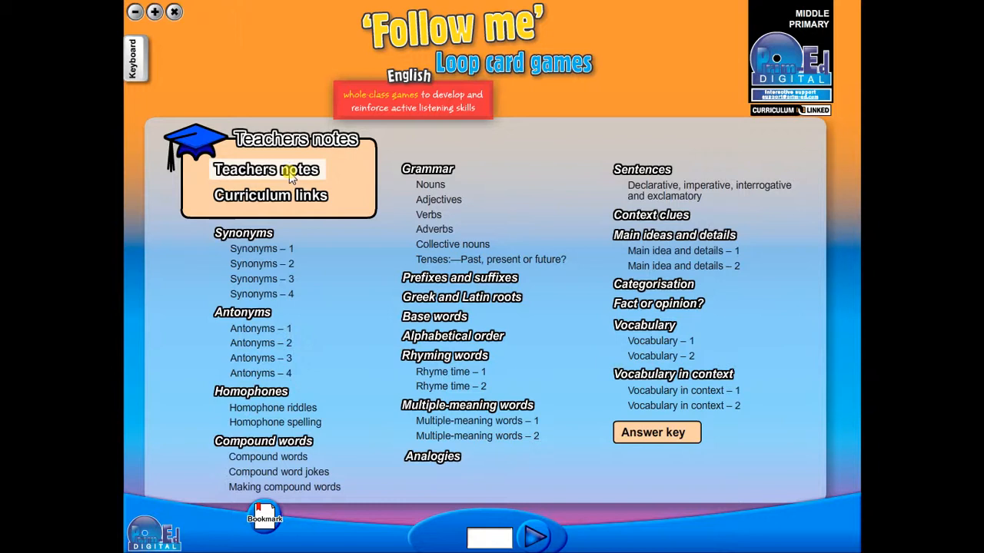
Visit the Teachers notes and Synonyms – 1, then open the Answer key at page 191
{"action": "left_click", "coordinate": [266, 169]}
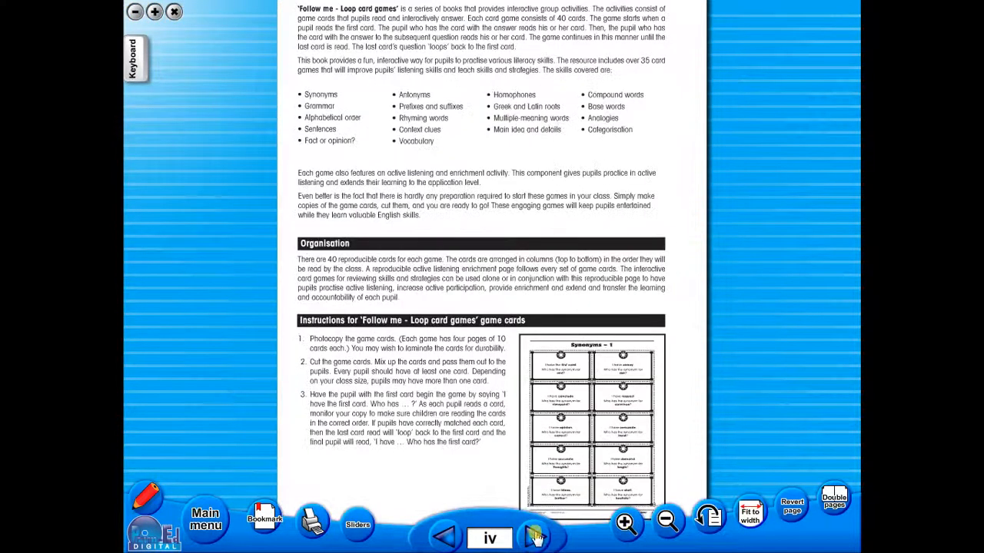
{"action": "left_click", "coordinate": [535, 537]}
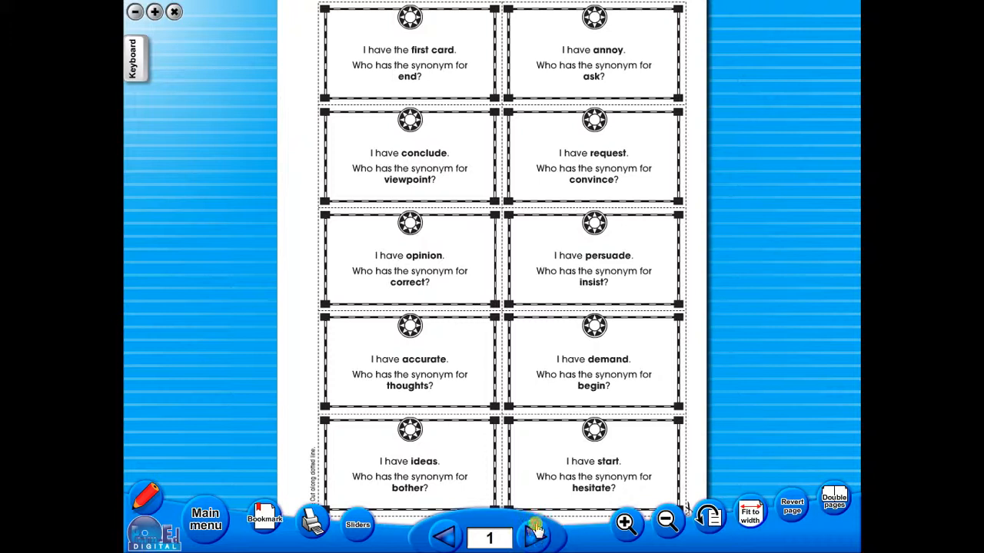
{"action": "left_click", "coordinate": [535, 536]}
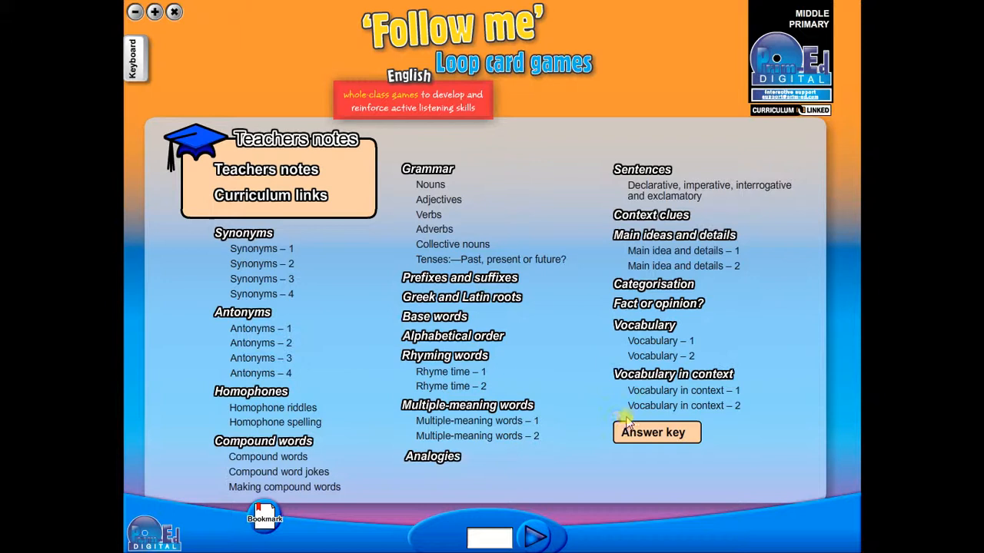
{"action": "left_click", "coordinate": [652, 431]}
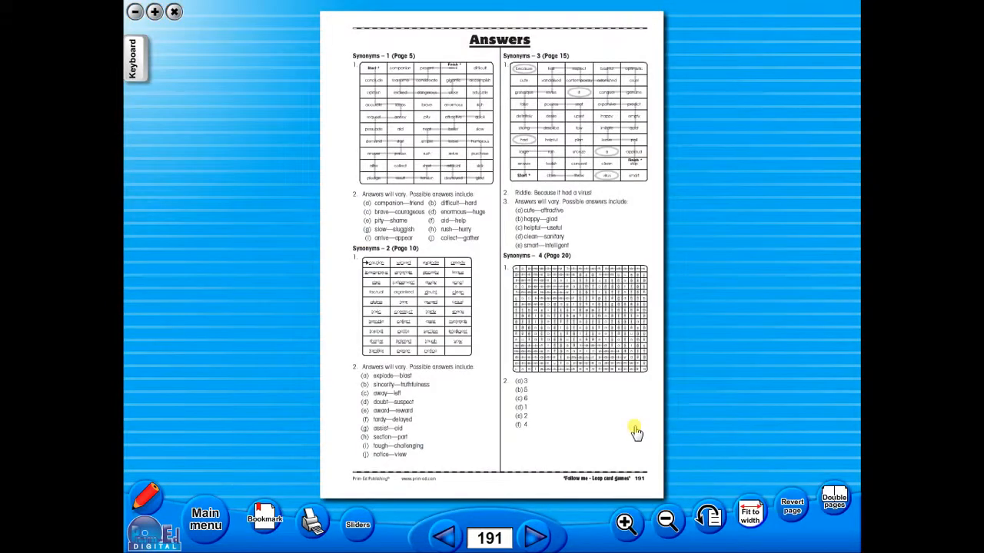
{"action": "mouse_move", "coordinate": [590, 421]}
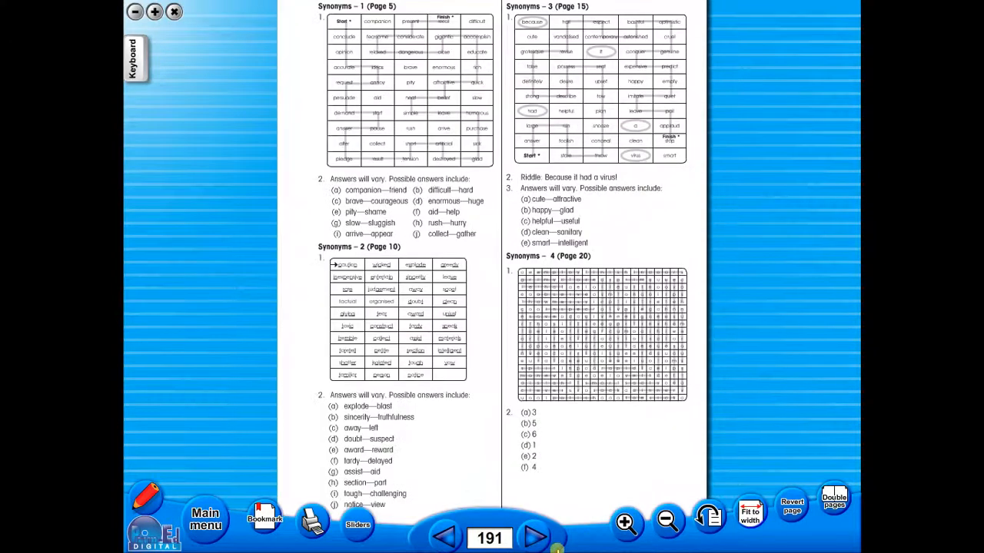
Move to answers page 192 showing the Antonyms worksheet answers
{"action": "left_click", "coordinate": [535, 537]}
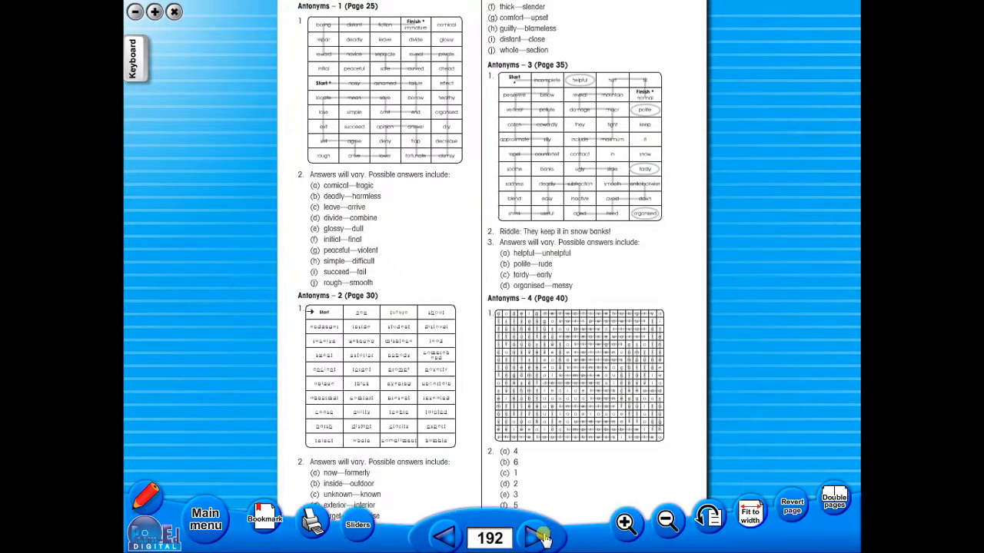